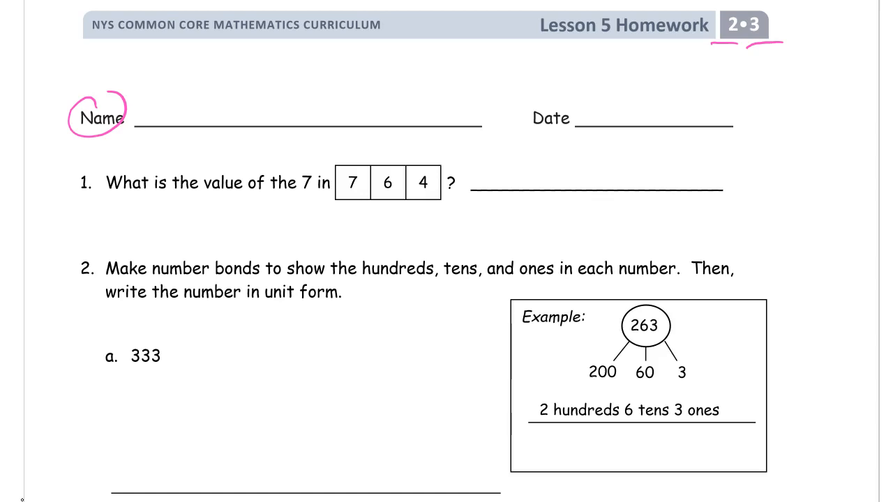
- Underline the 7 in question 1 and write 700 under the 7 box of 764
left_click_drag(300, 195, 356, 206)
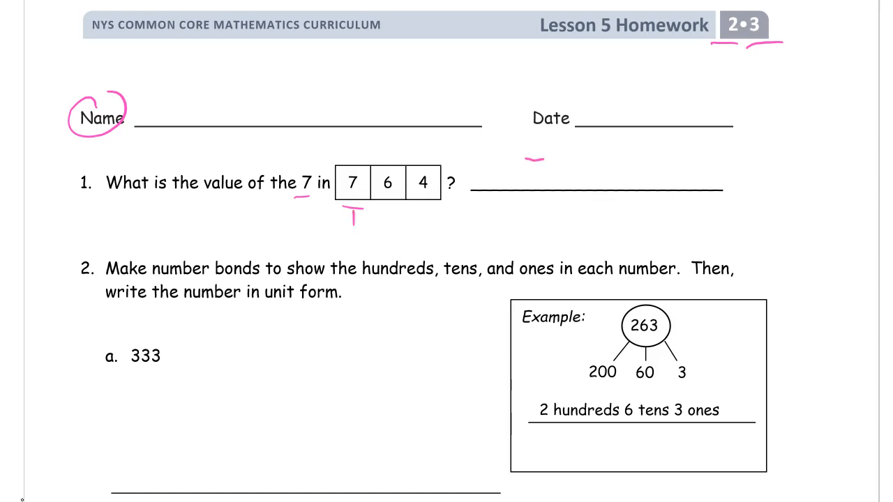
type("700")
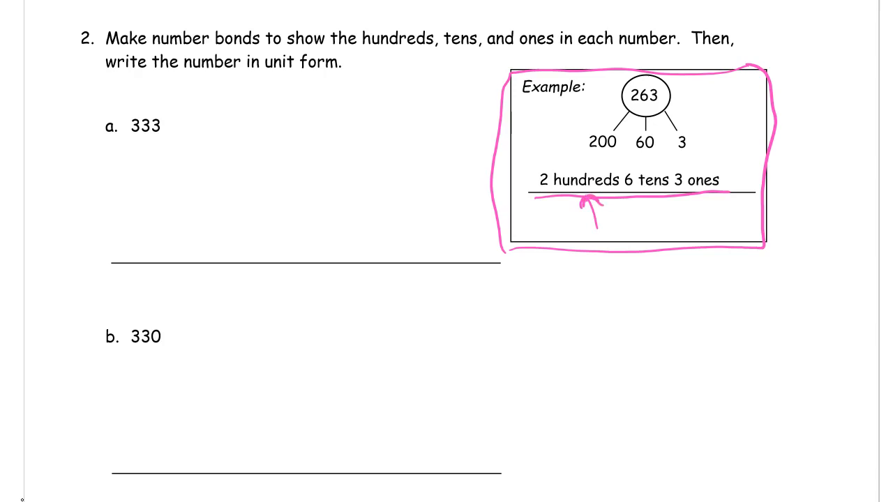
scroll("down", 3)
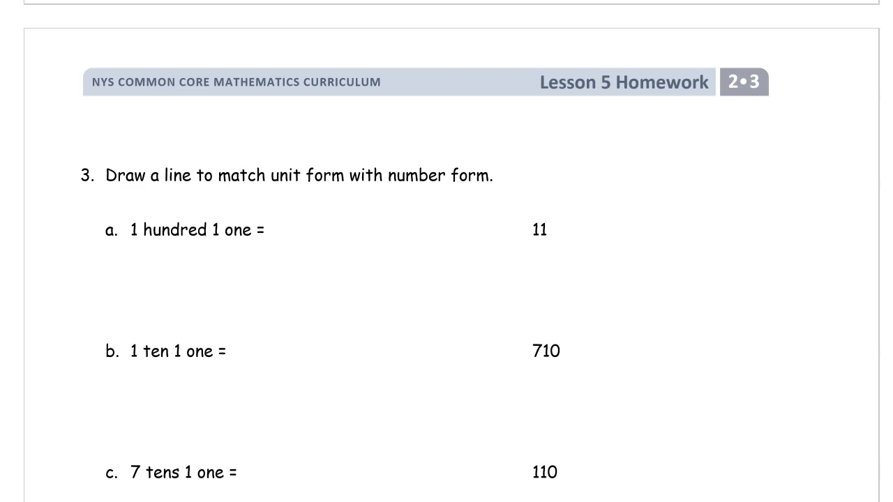
mouse_move(3, 499)
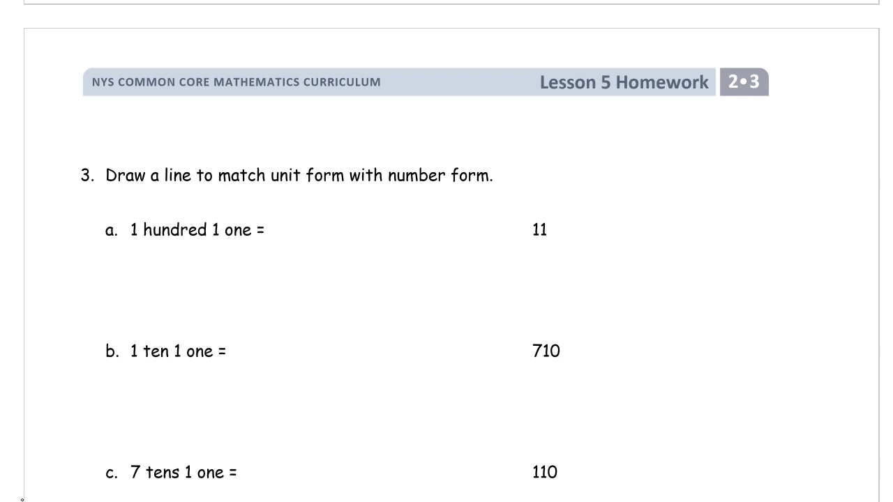
- Underline the words 'unit form' and the phrase '1 hundred 1 one' in part a
left_click_drag(279, 192, 485, 194)
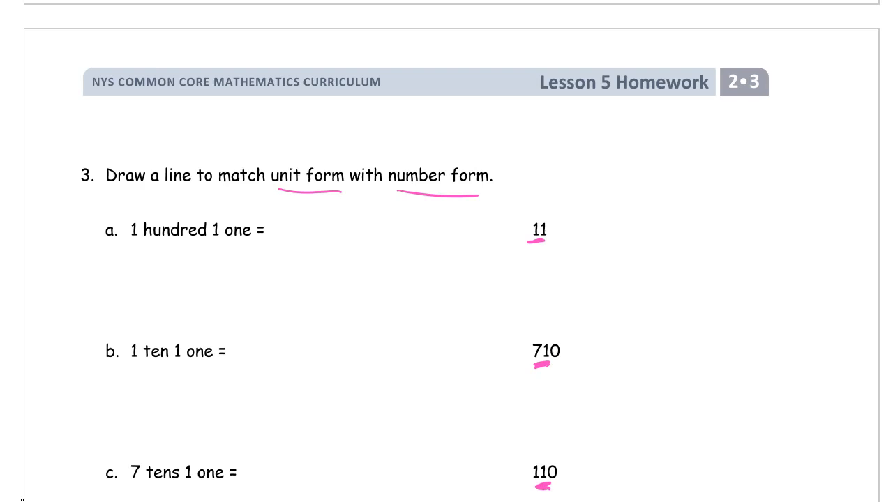
left_click_drag(131, 244, 246, 244)
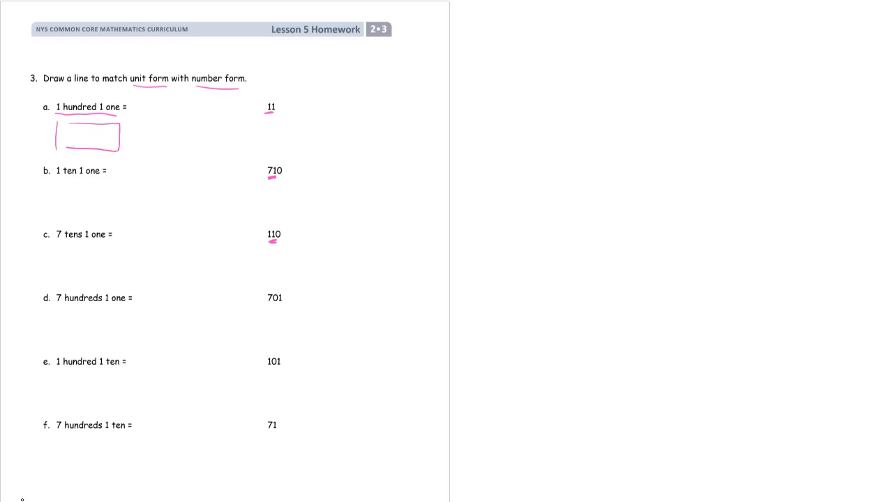
- Draw a hundreds-tens-ones chart under item a filled with 1, 0, 1
left_click_drag(63, 122, 97, 146)
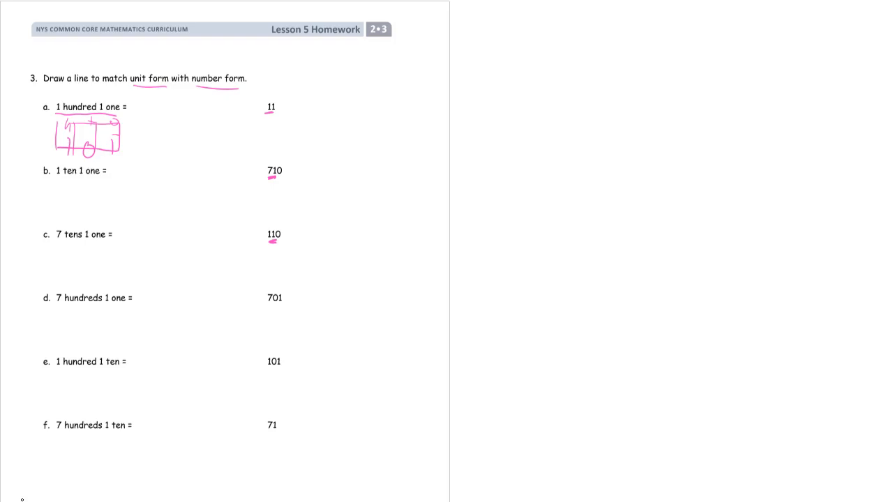
- Link item a's chart to 101 and sketch a chart under item b showing 1 ten, 1 one
left_click_drag(122, 135, 283, 361)
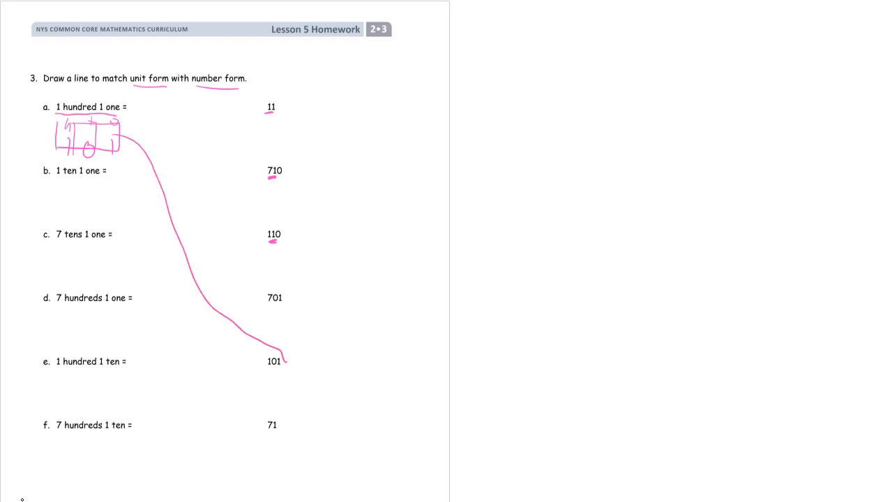
left_click_drag(71, 185, 70, 216)
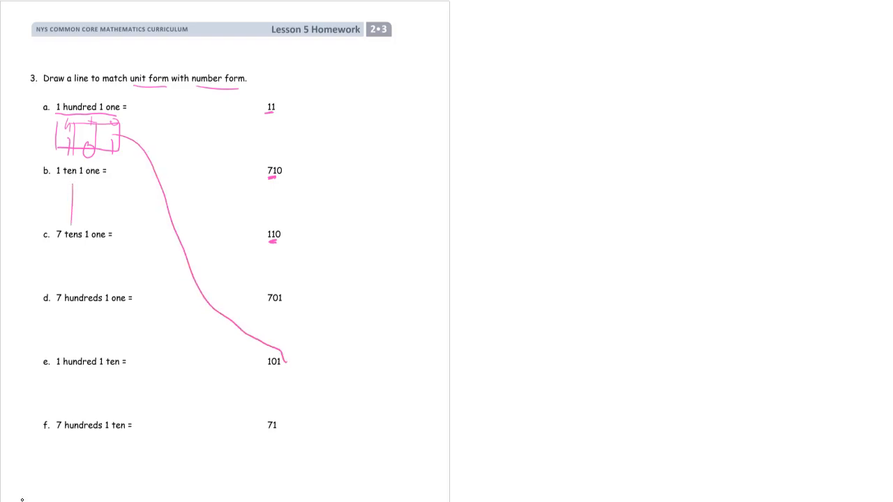
left_click_drag(70, 185, 136, 223)
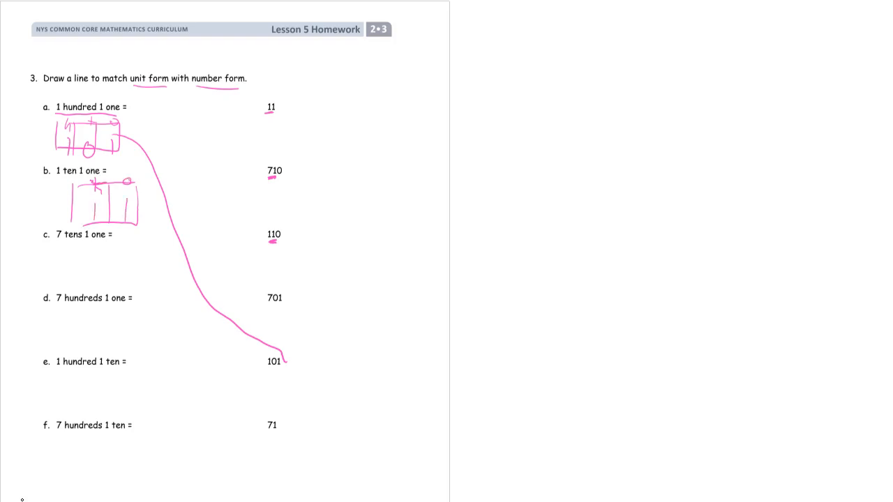
- Draw a line matching item b's chart to the number 11
left_click_drag(108, 170, 233, 126)
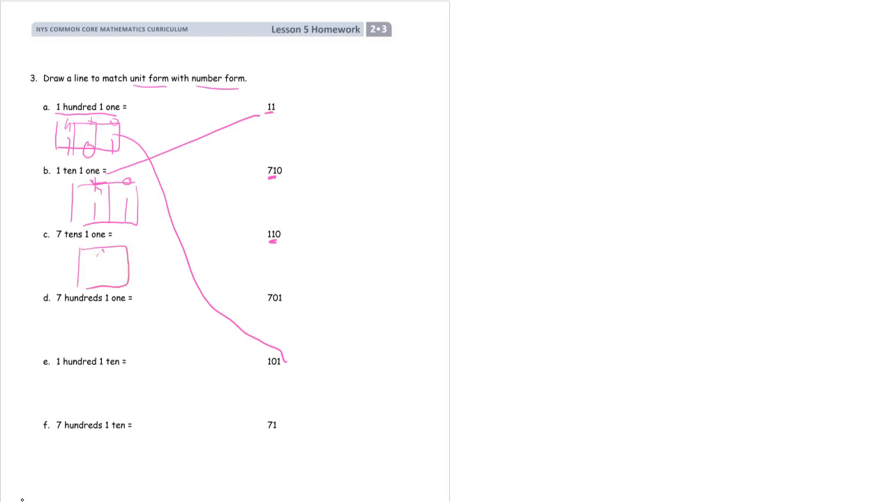
- Link item c's chart to 71 and outline a new chart under item d
left_click_drag(123, 244, 261, 422)
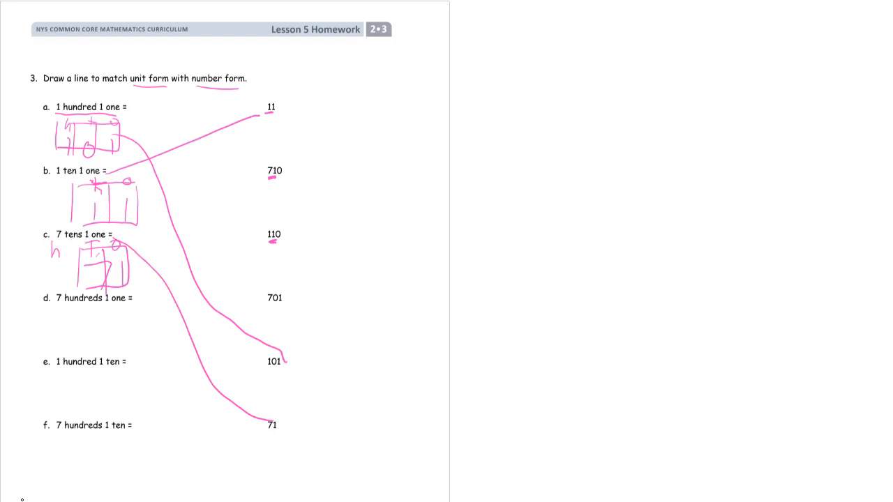
left_click_drag(46, 314, 139, 345)
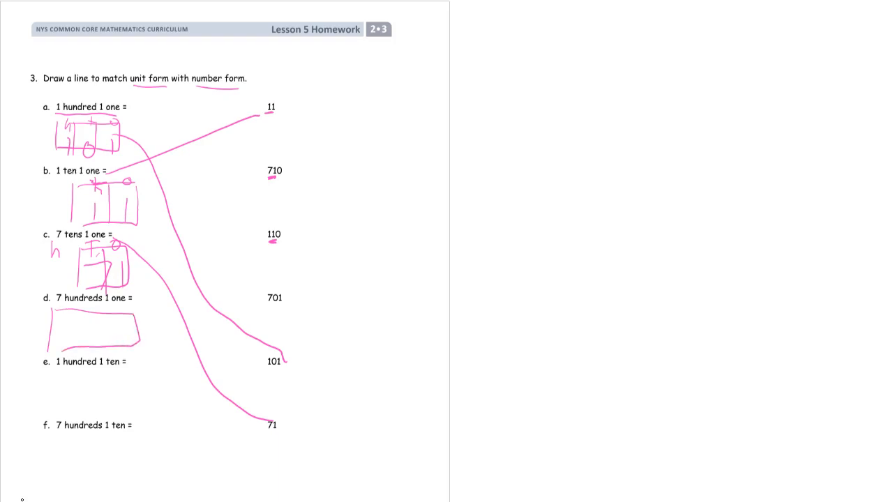